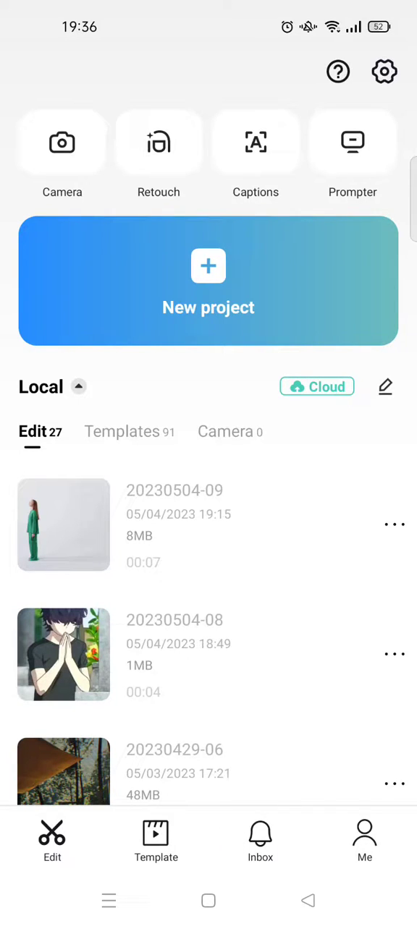
- Browse the Inbox's likes, CapCut announcements, and followers tabs
left_click(260, 839)
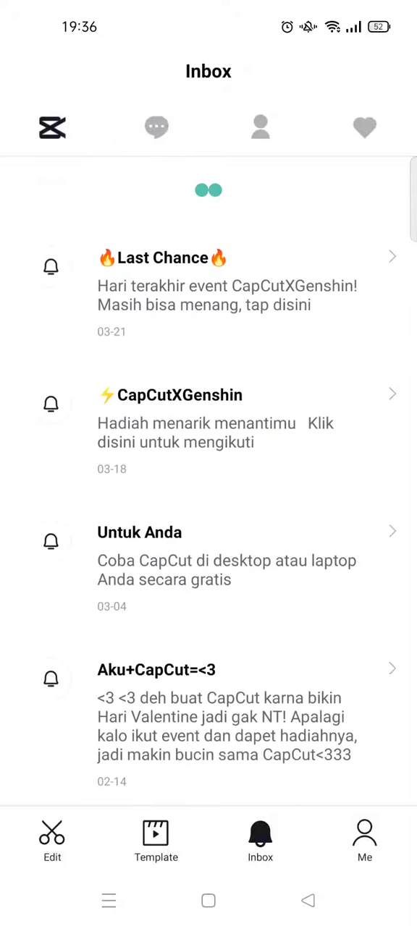
left_click(363, 127)
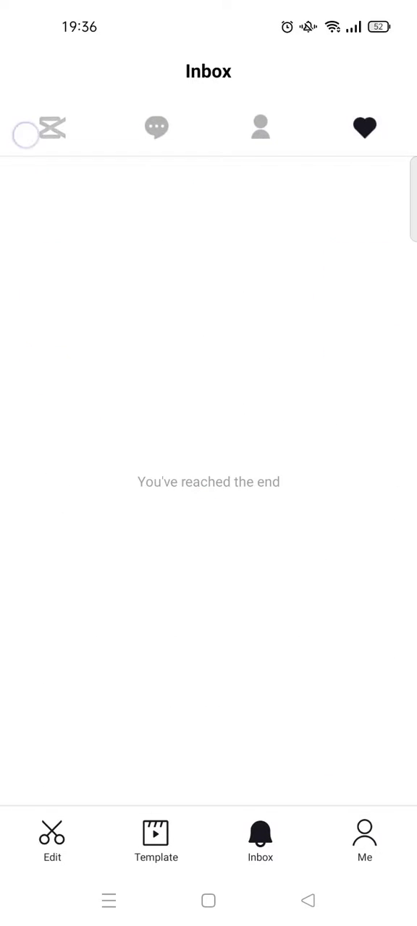
left_click(52, 127)
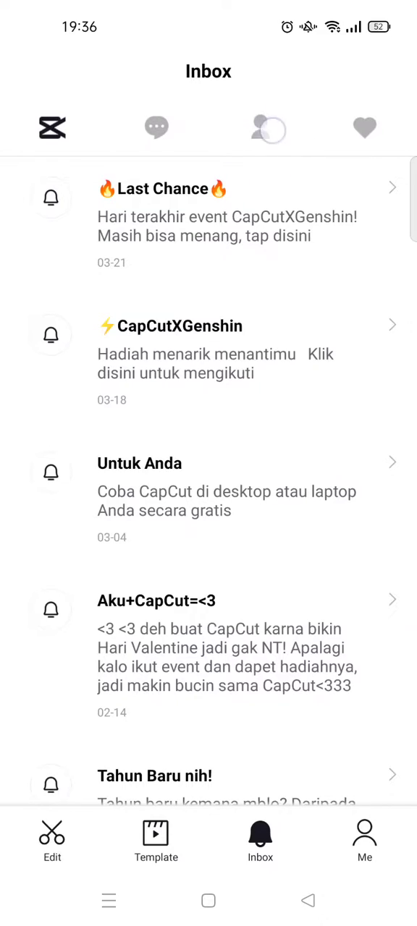
left_click(259, 127)
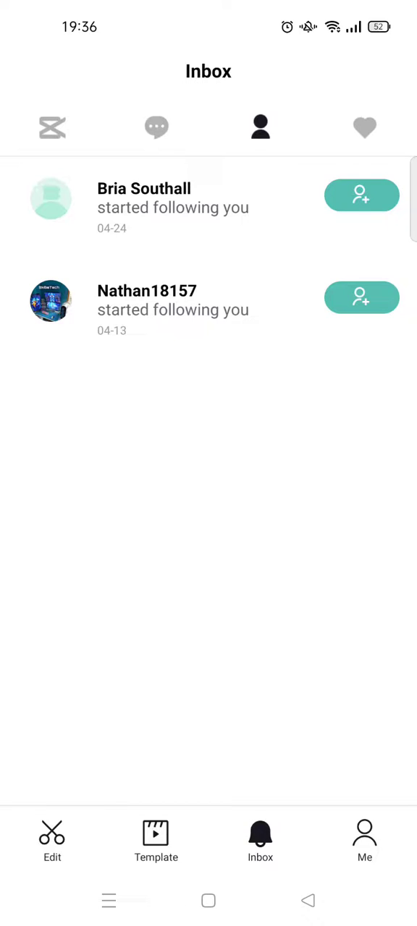
- Go back to the Edit home screen showing local projects
left_click(52, 839)
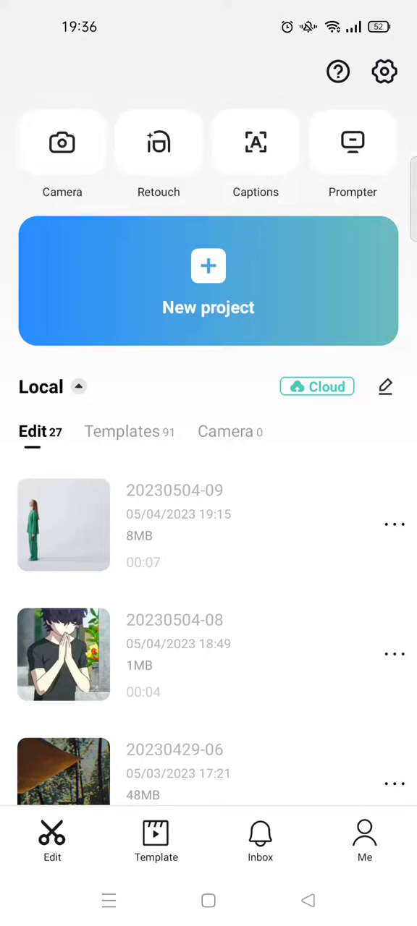